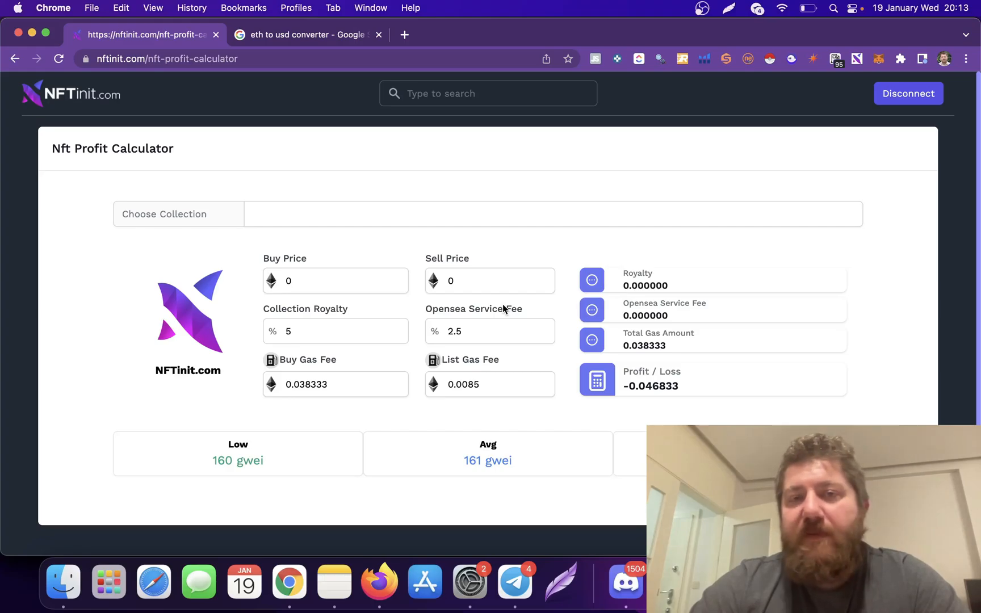
pyautogui.moveTo(261, 256)
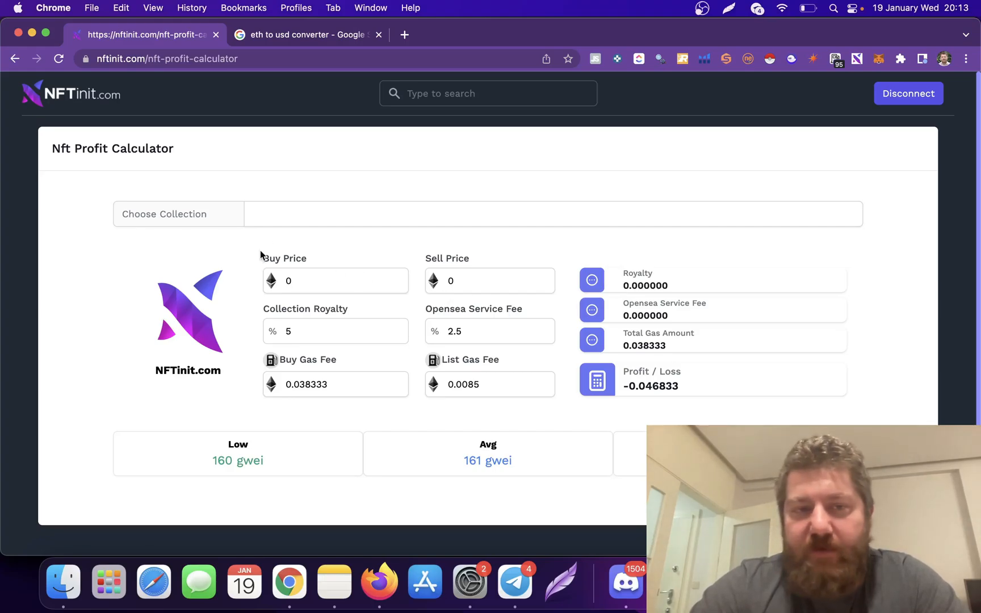
# Search the collection list for "dark" to surface FUR BRAWLS - Dark Bunnies
pyautogui.write('dar')
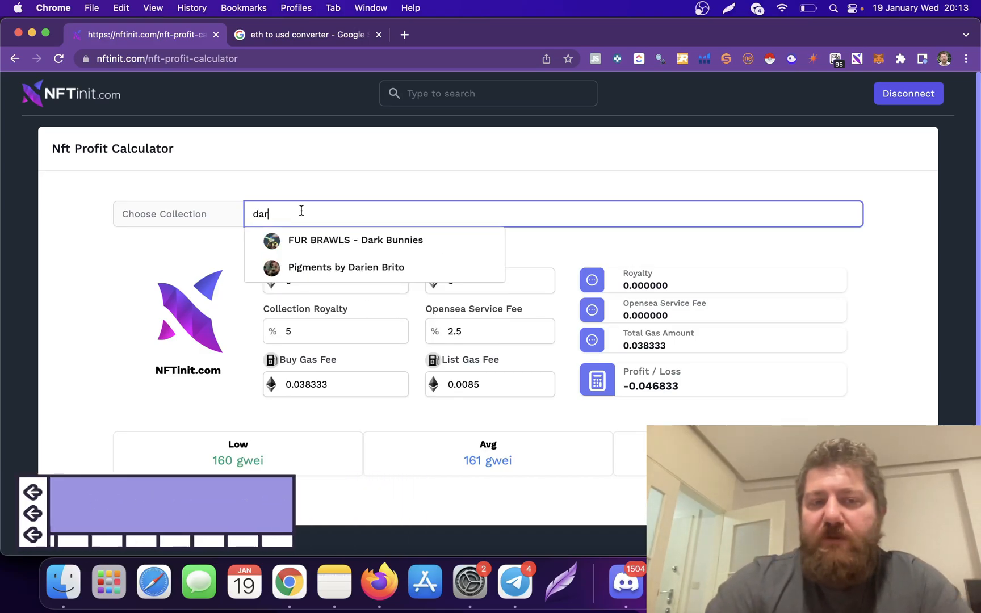
pyautogui.write('k')
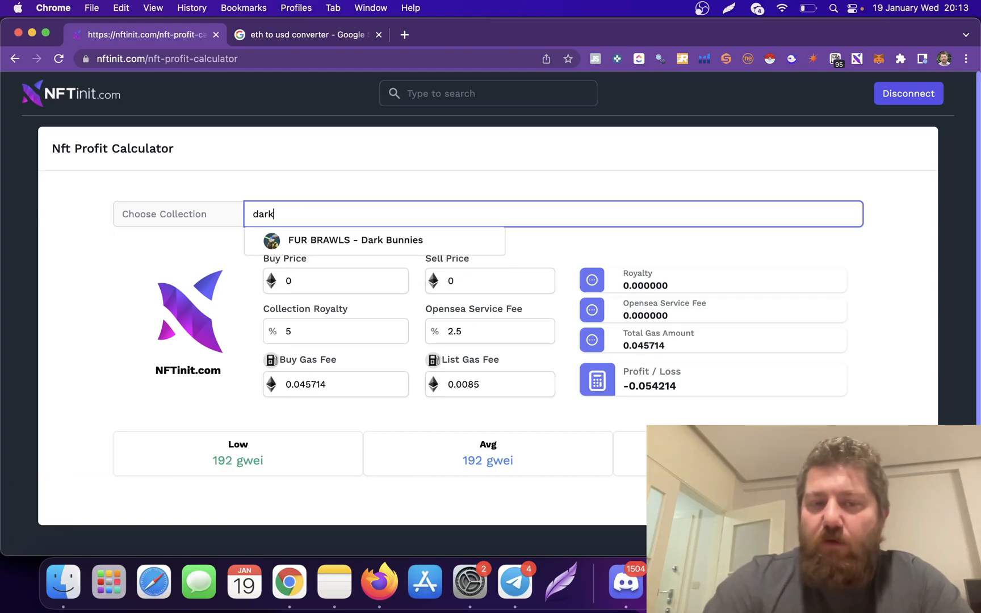
# Load FUR BRAWLS - Dark Bunnies with a 0.09 sell price and convert 0.02 ETH to USD on Google
pyautogui.click(355, 239)
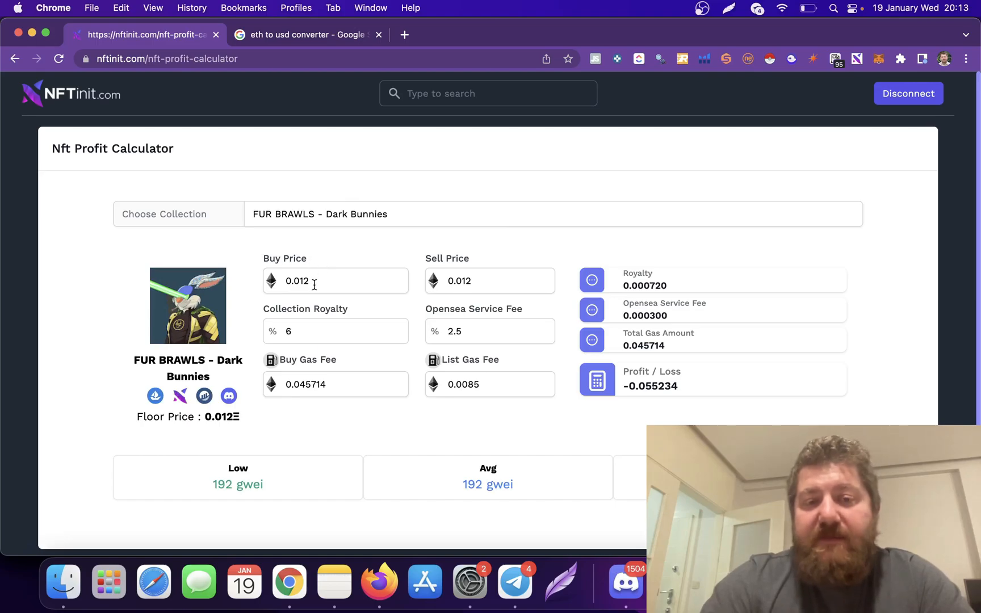
pyautogui.moveTo(206, 376)
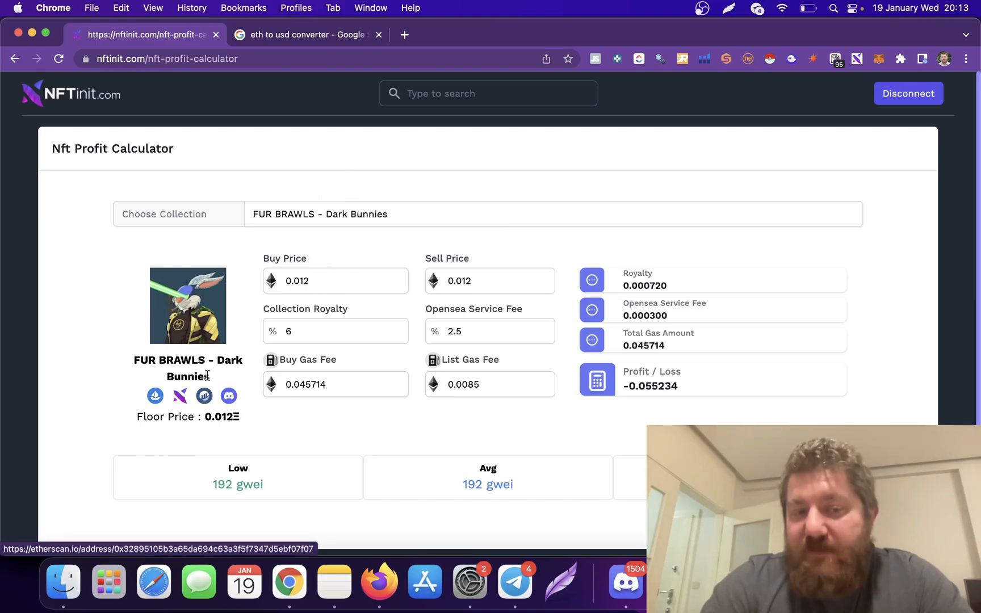
pyautogui.moveTo(323, 263)
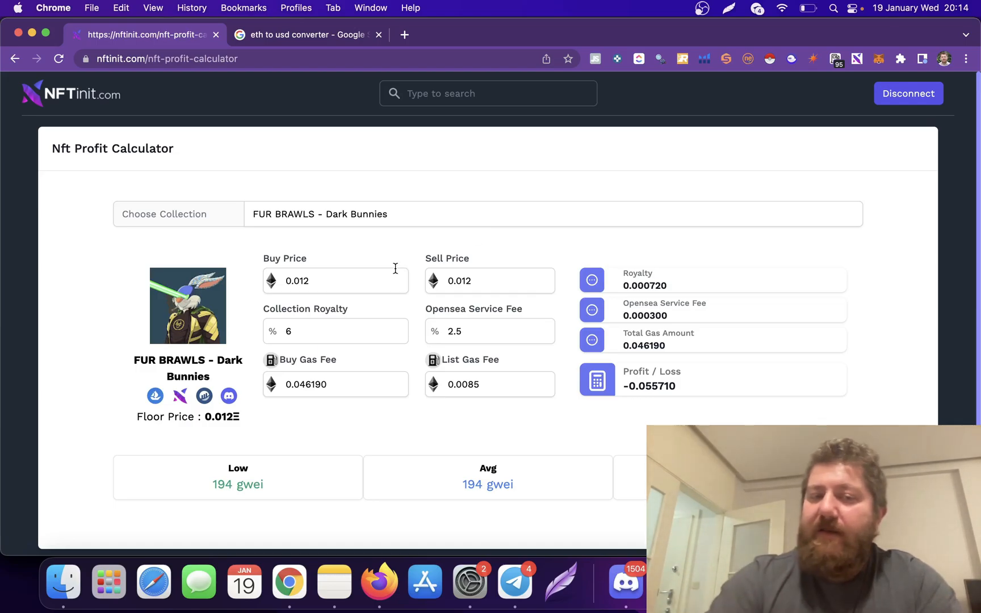
pyautogui.moveTo(298, 262)
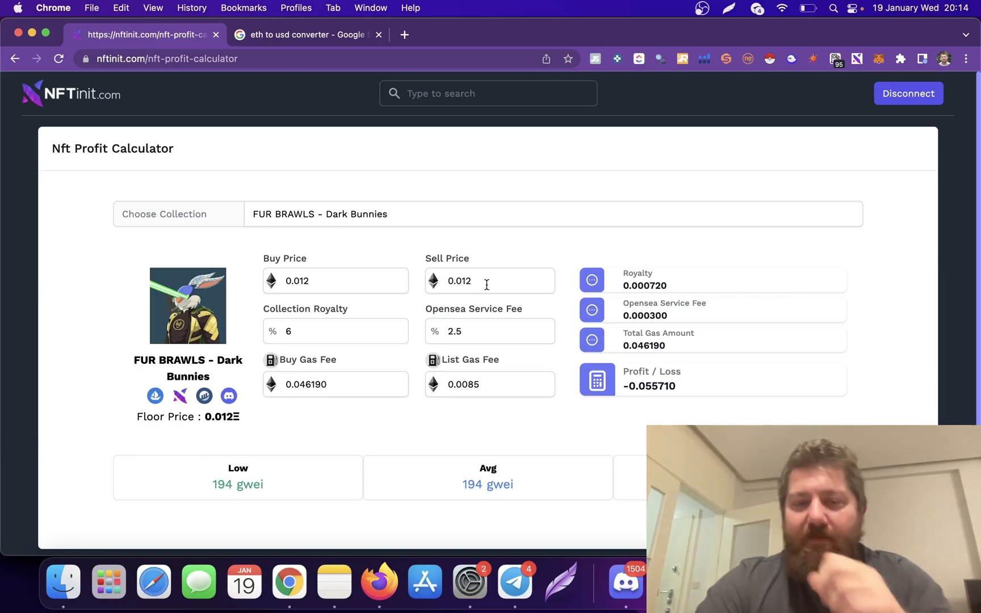
pyautogui.click(490, 280)
pyautogui.write('0.09')
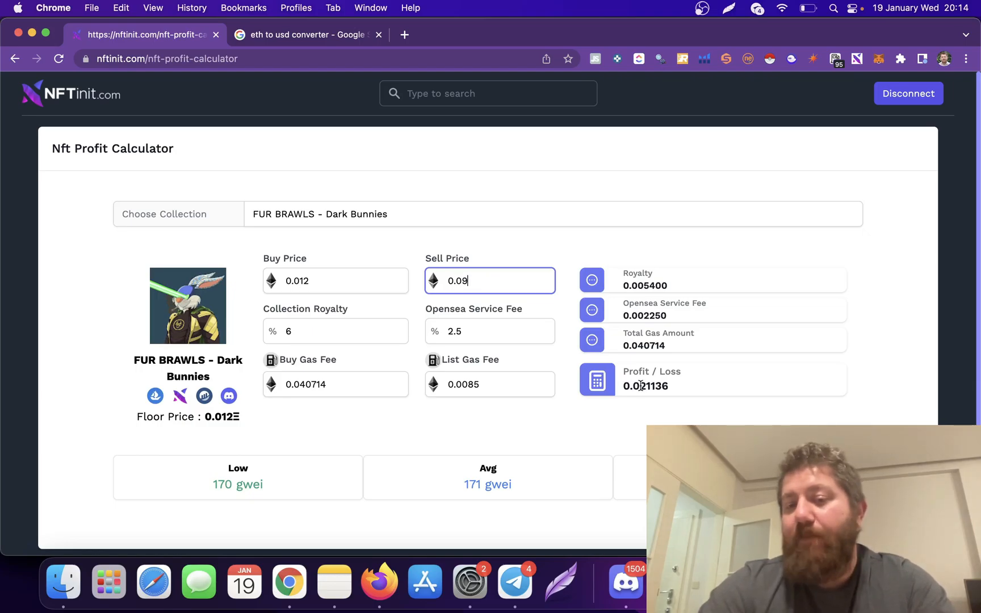
pyautogui.click(307, 34)
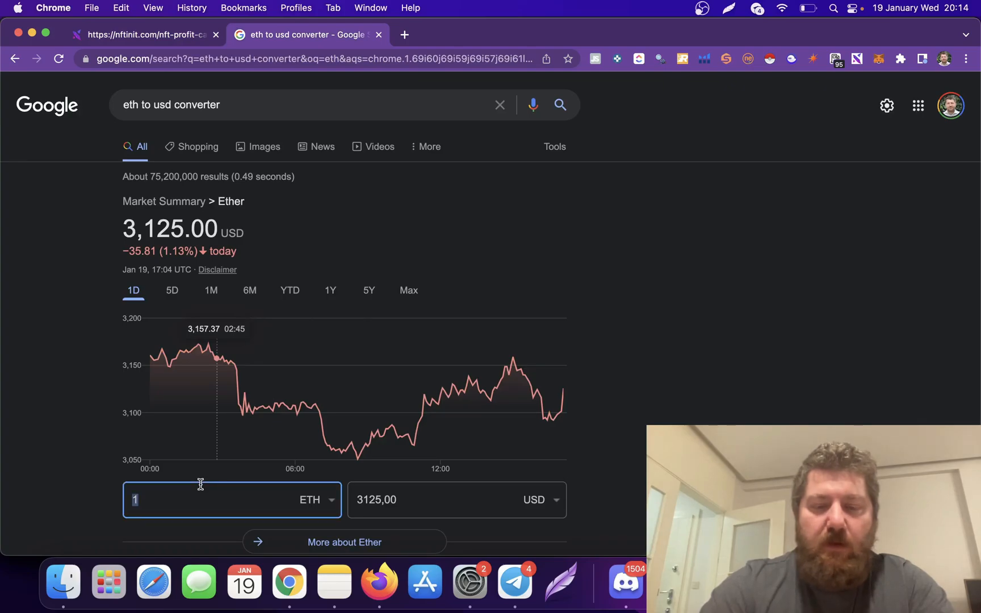
pyautogui.write('0.02')
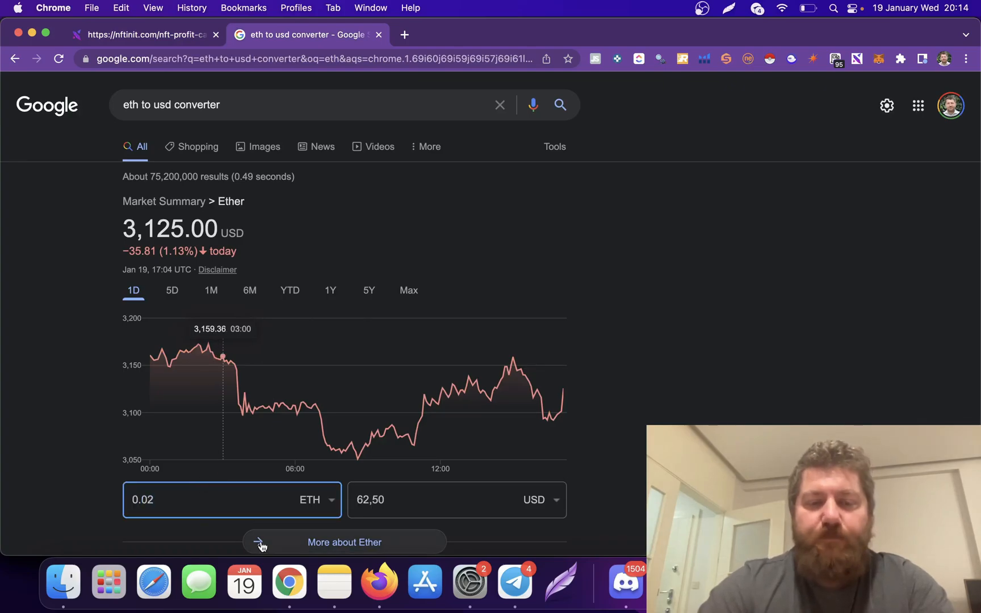
pyautogui.moveTo(430, 403)
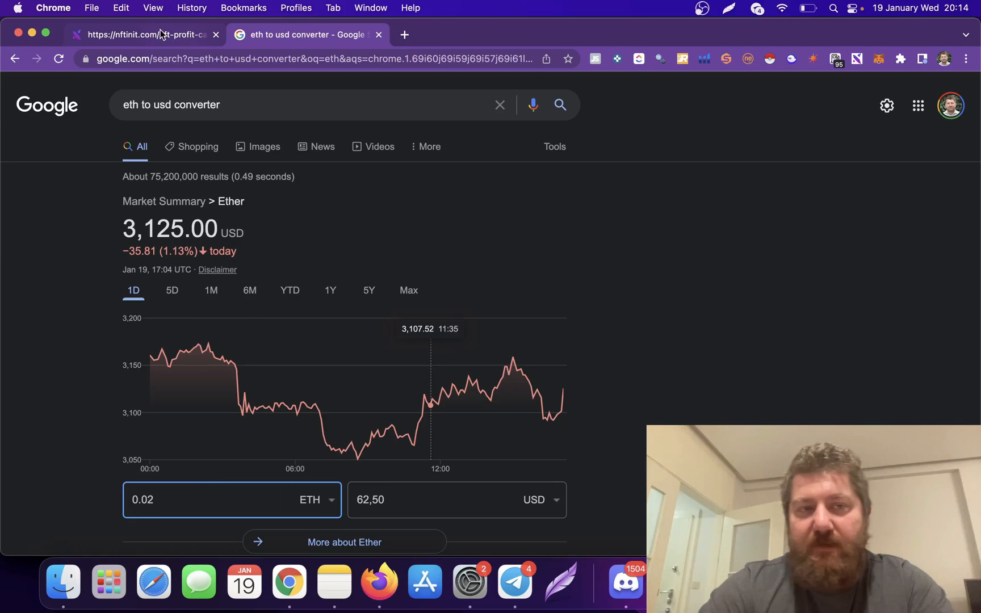
# Return to the calculator showing the Dark Bunnies 0.022088 ETH profit
pyautogui.click(144, 34)
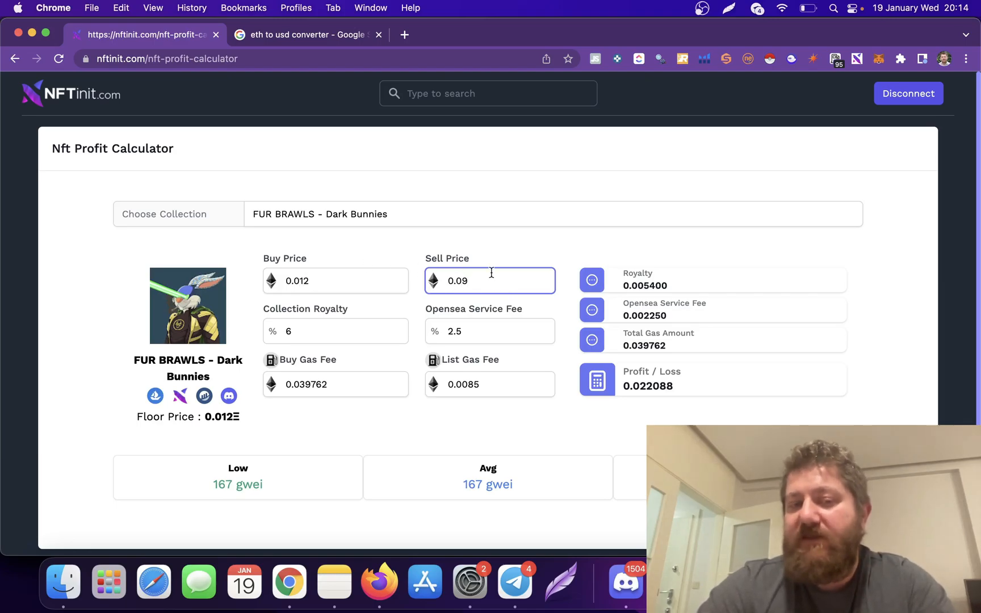
pyautogui.moveTo(302, 281)
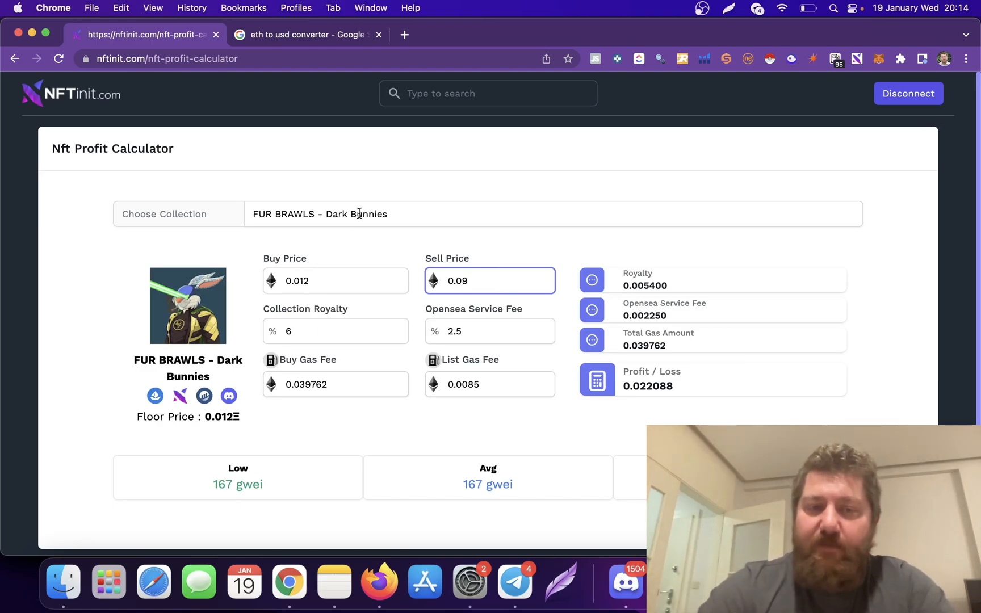
# Load Budverse Cans - Heritage Edition buying at 0.5 with the buy gas fee cleared
pyautogui.write('bud')
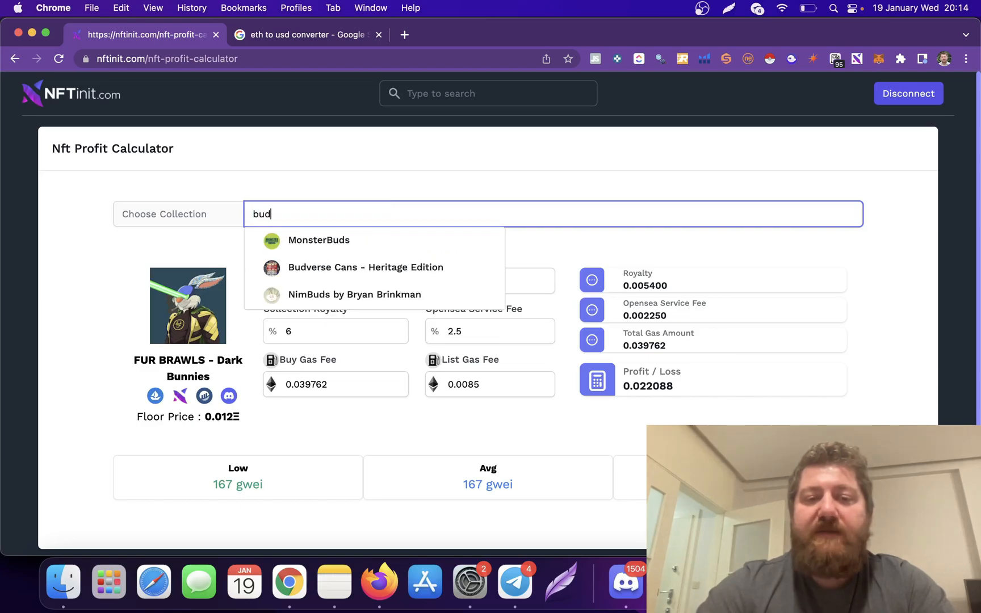
pyautogui.click(366, 266)
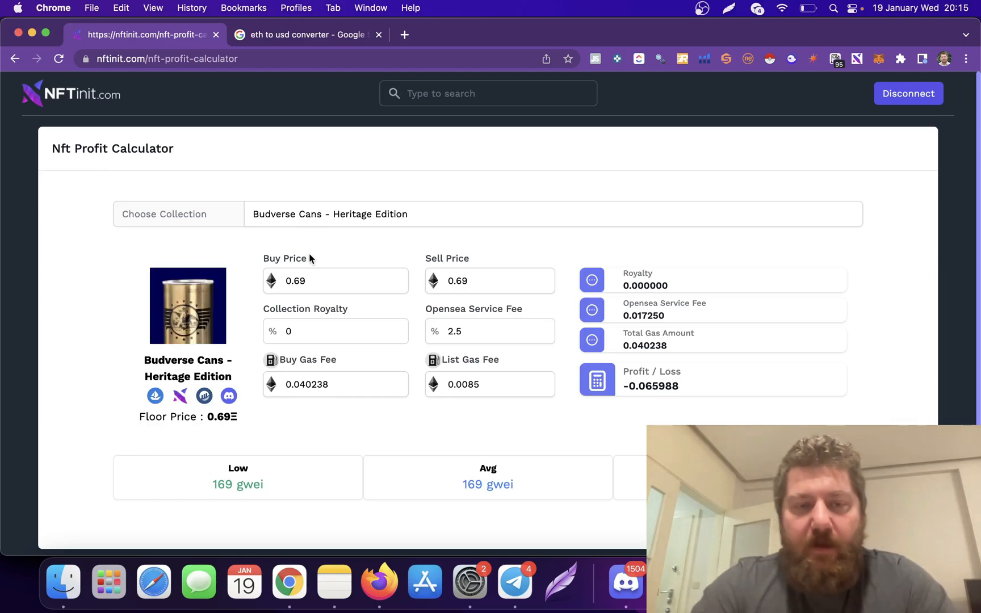
pyautogui.moveTo(303, 319)
pyautogui.write('0.5')
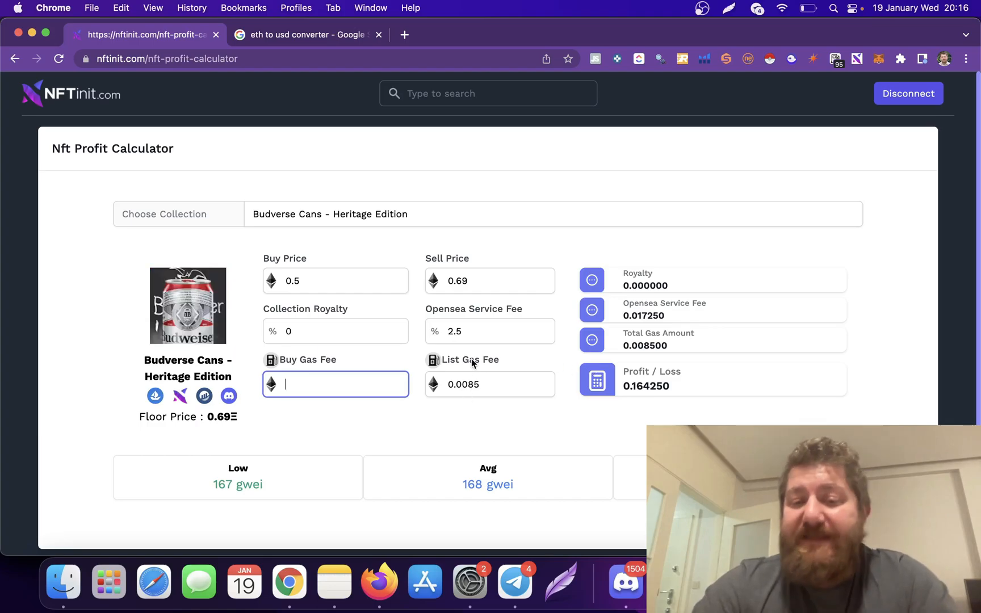
pyautogui.write('0.036905')
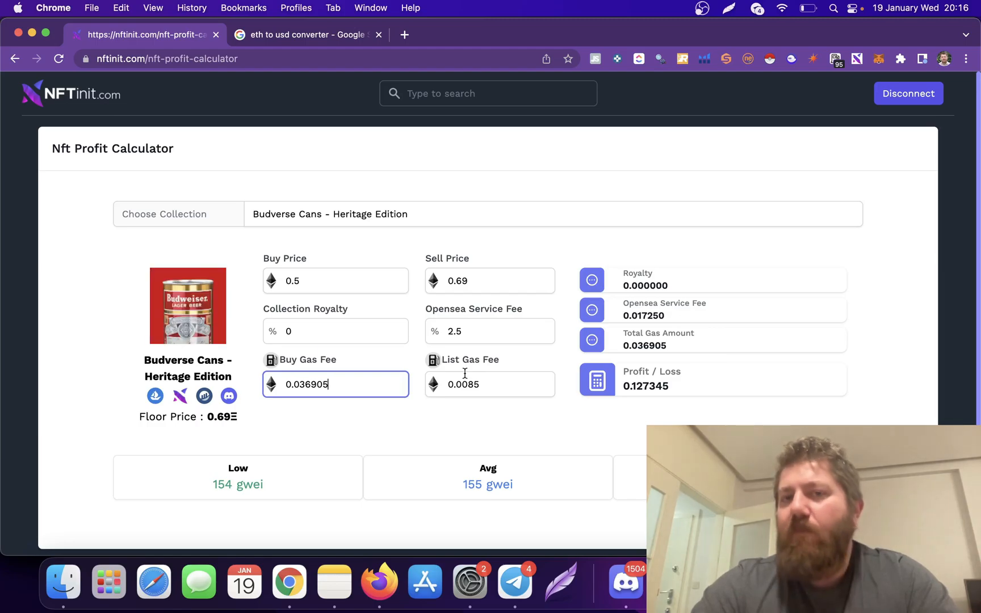
pyautogui.click(489, 384)
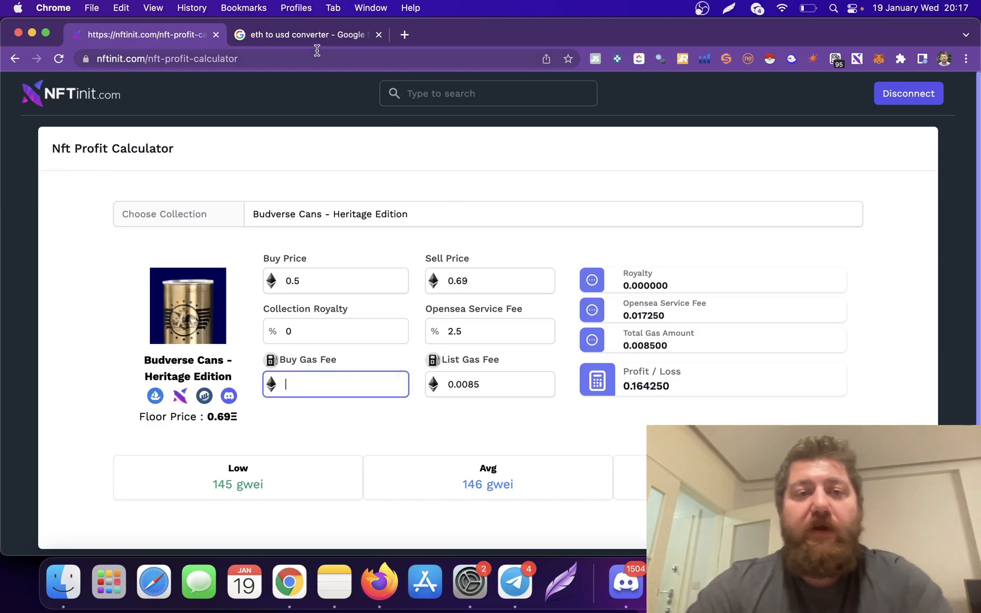
# Convert the 0.164 ETH profit to USD on Google and return to the calculator
pyautogui.click(307, 34)
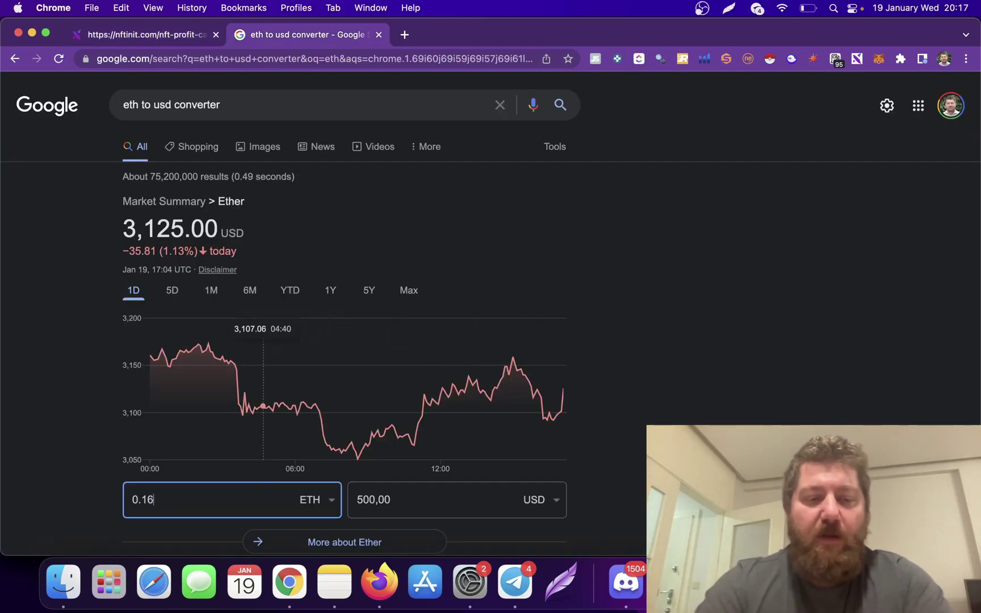
pyautogui.write('4')
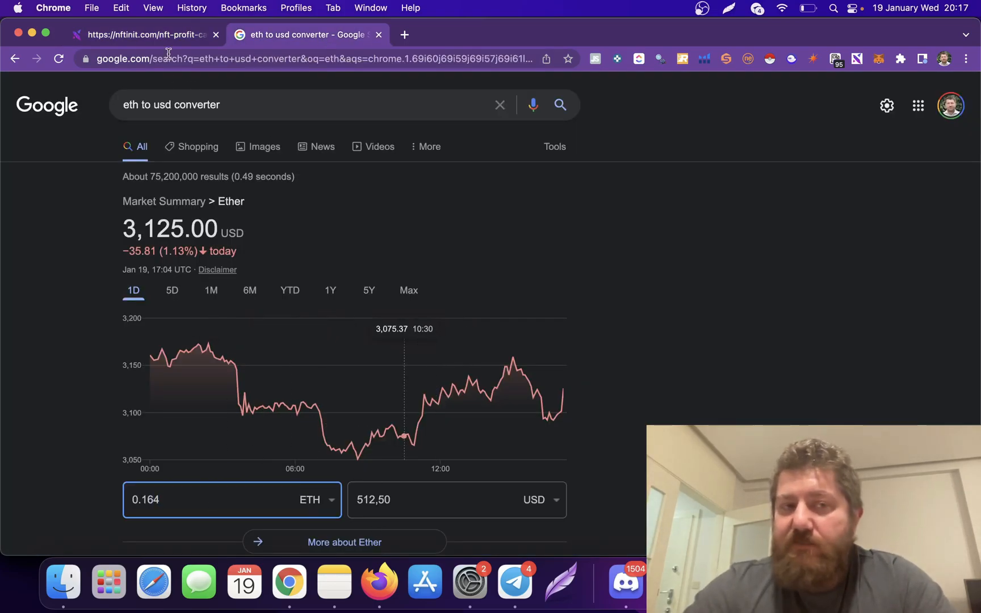
pyautogui.click(144, 34)
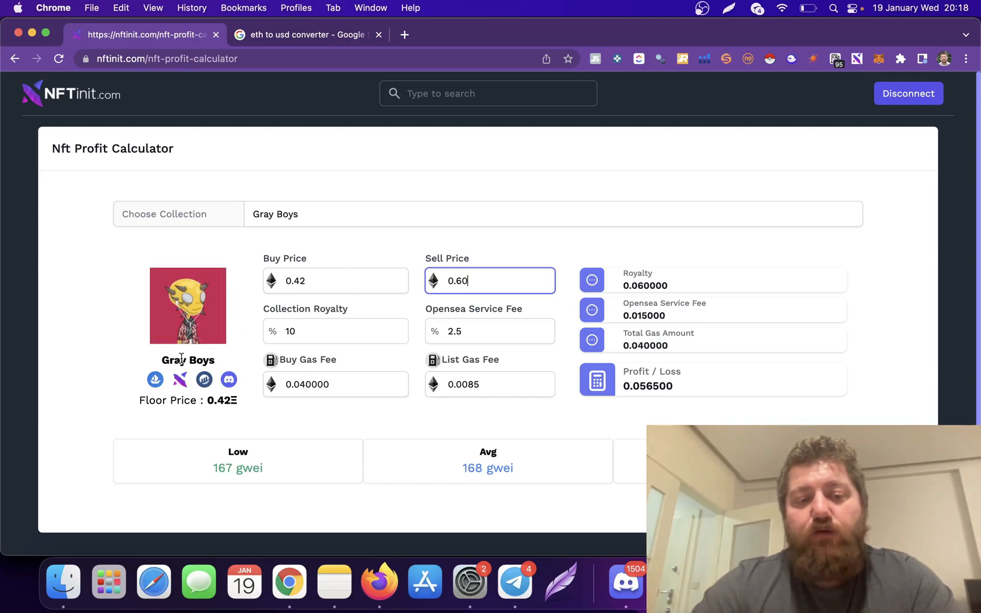
# Open the Gray Boys collection page on OpenSea from the calculator
pyautogui.click(406, 34)
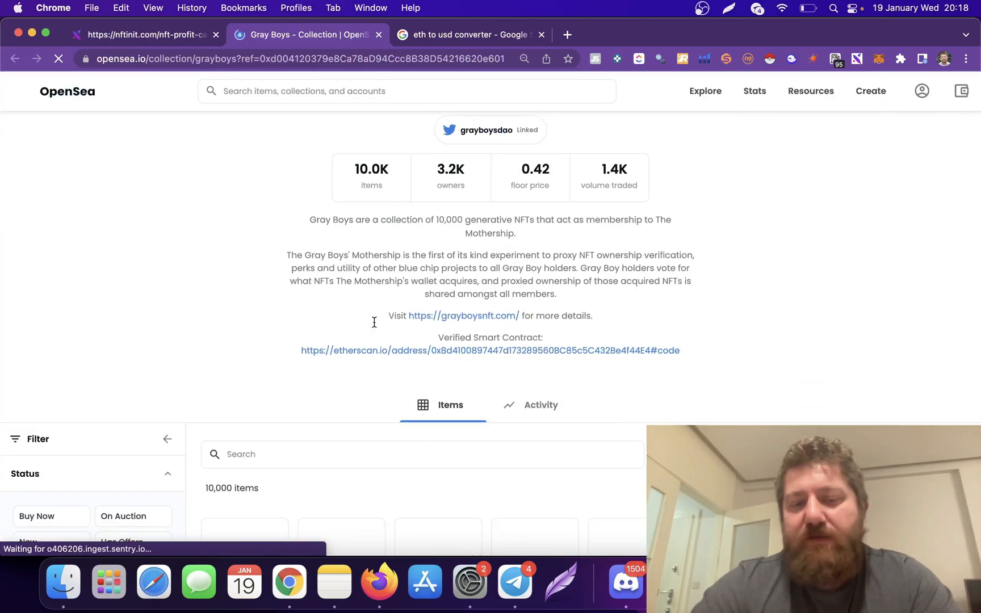
# Bring up checkout for a 0.42 ETH Gray Boy and highlight its 10% royalty
pyautogui.scroll(3)
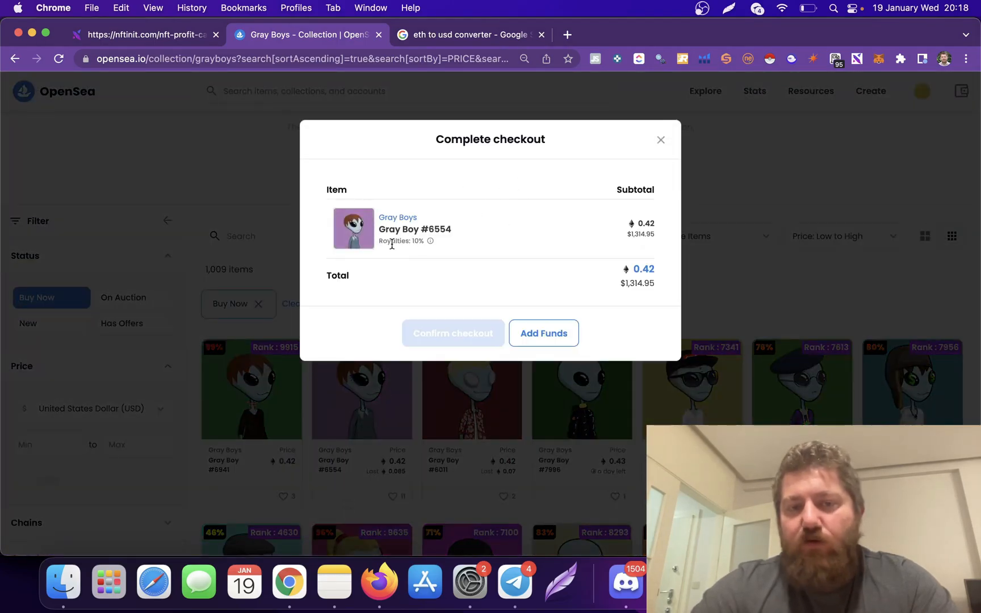
pyautogui.doubleClick(401, 241)
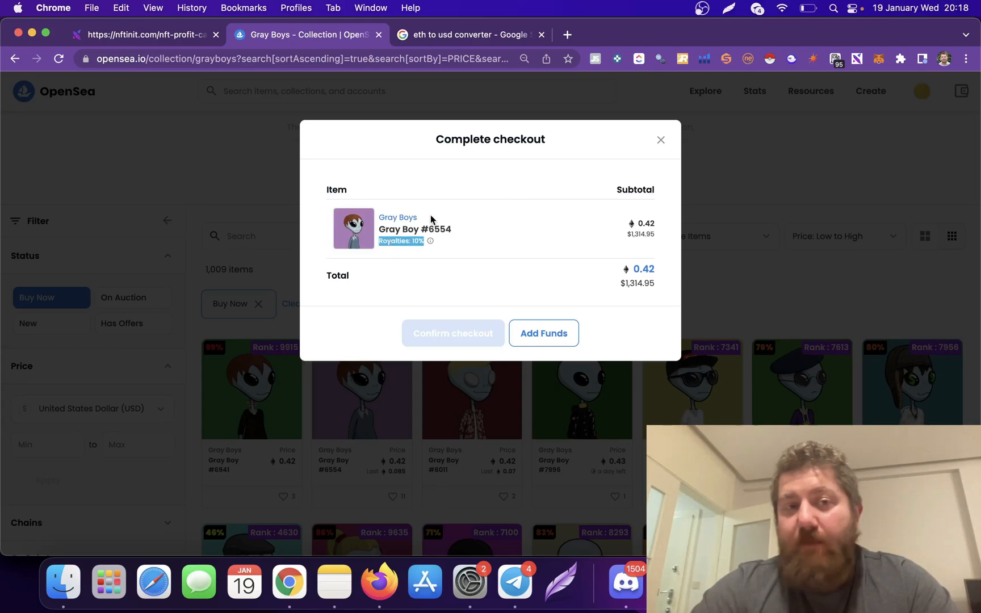